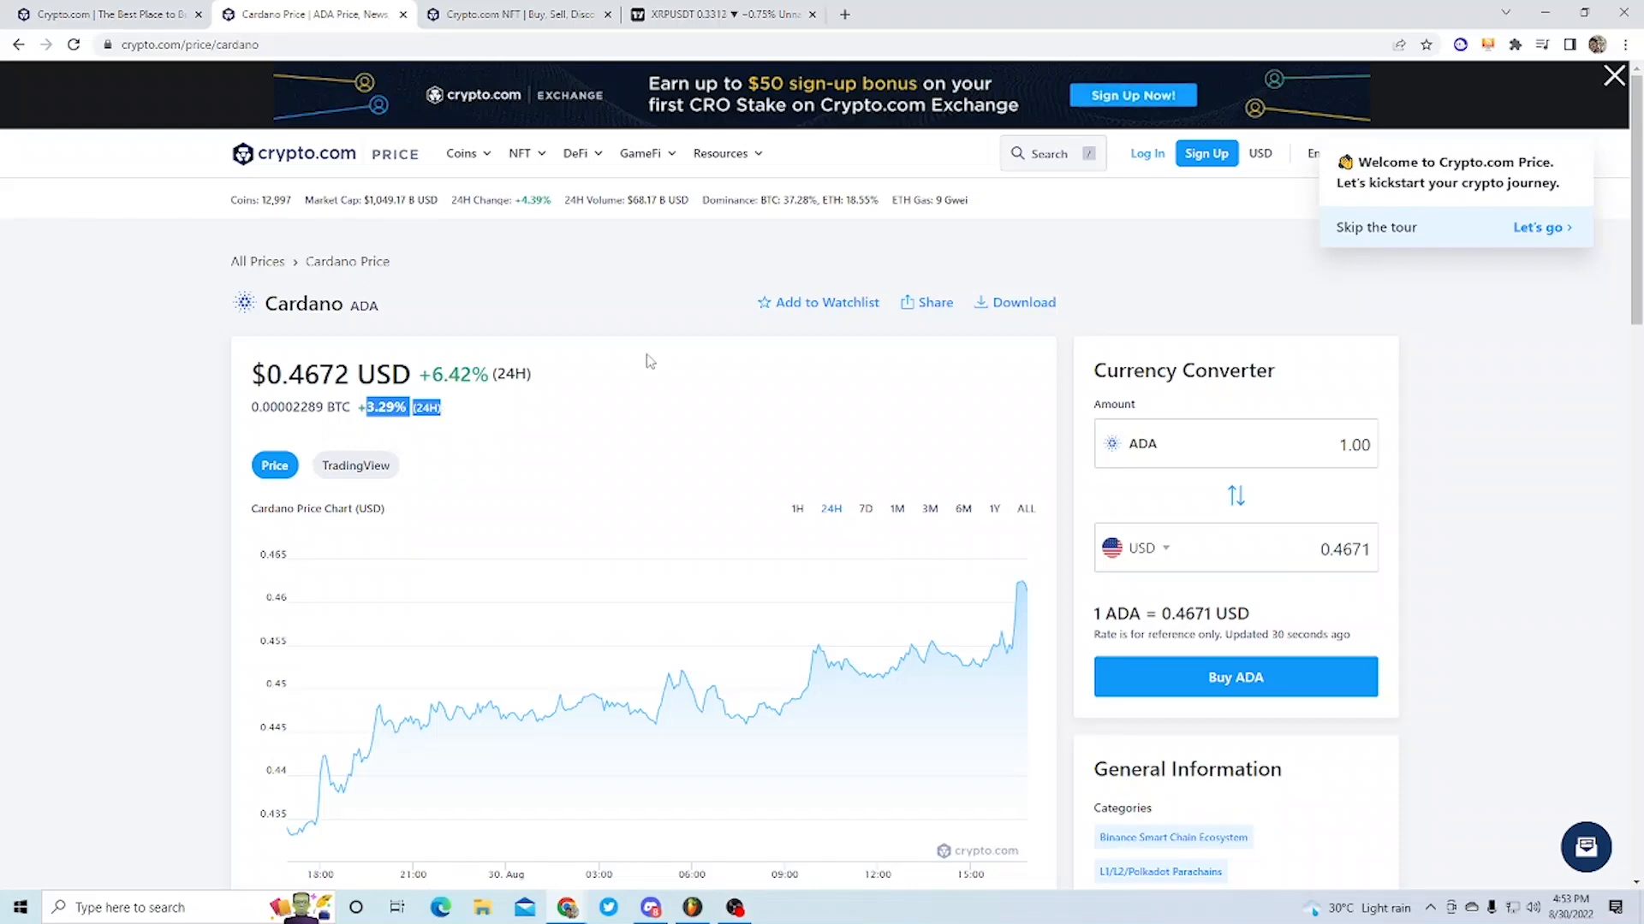
Browse Cardano's Crypto.com Price page and show its chart in TradingView candles.
scroll("down", 3)
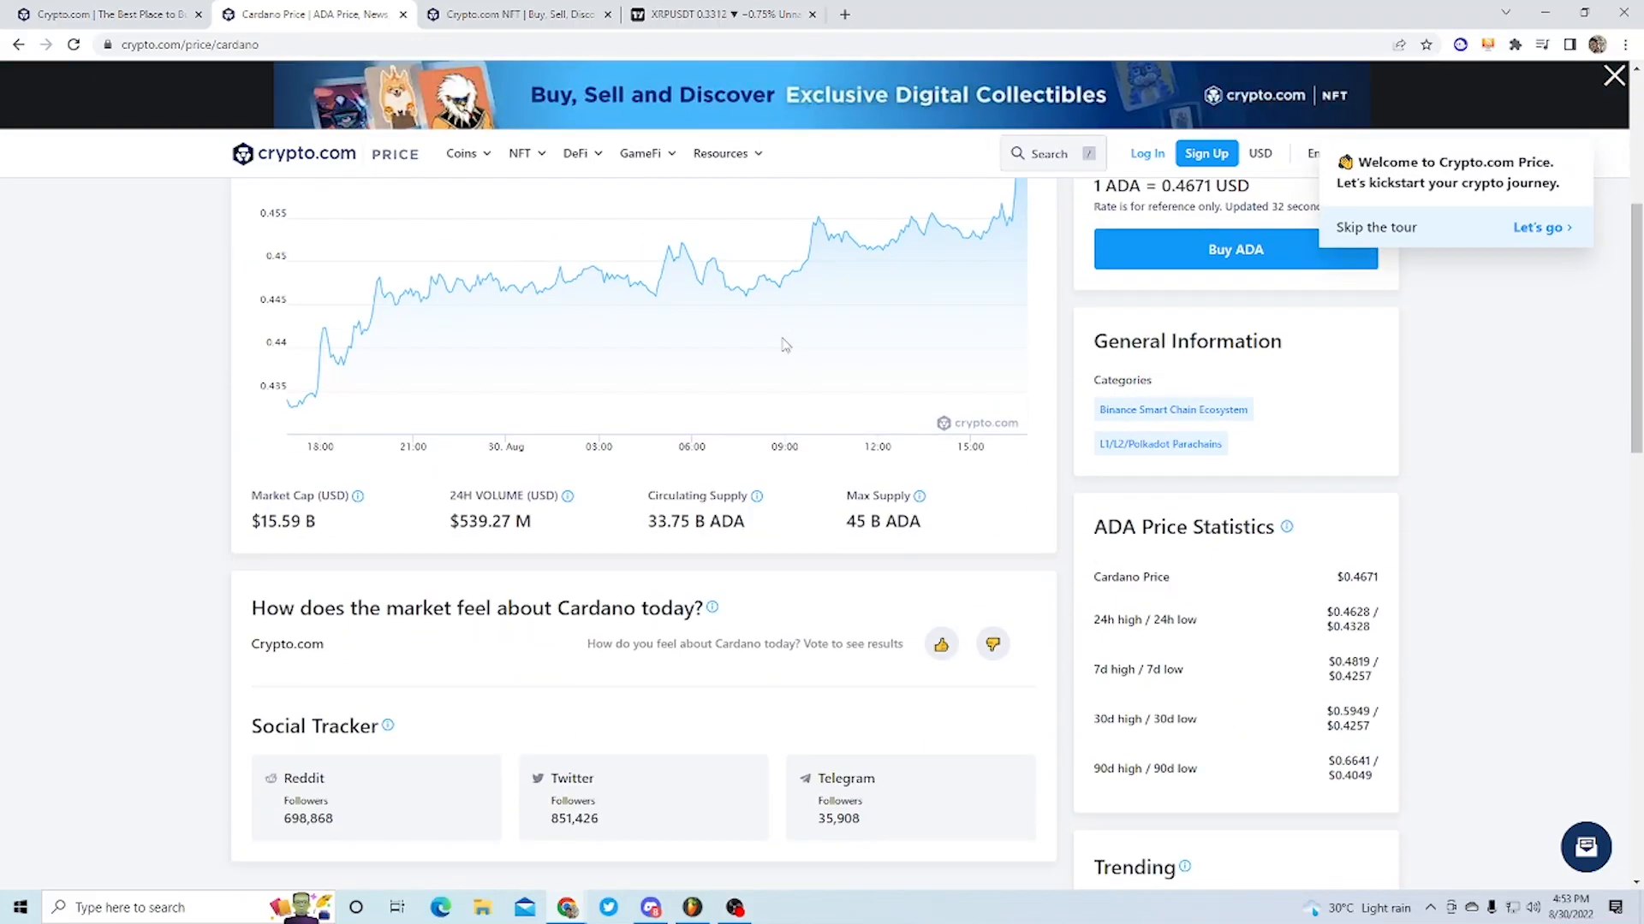
scroll("up", 3)
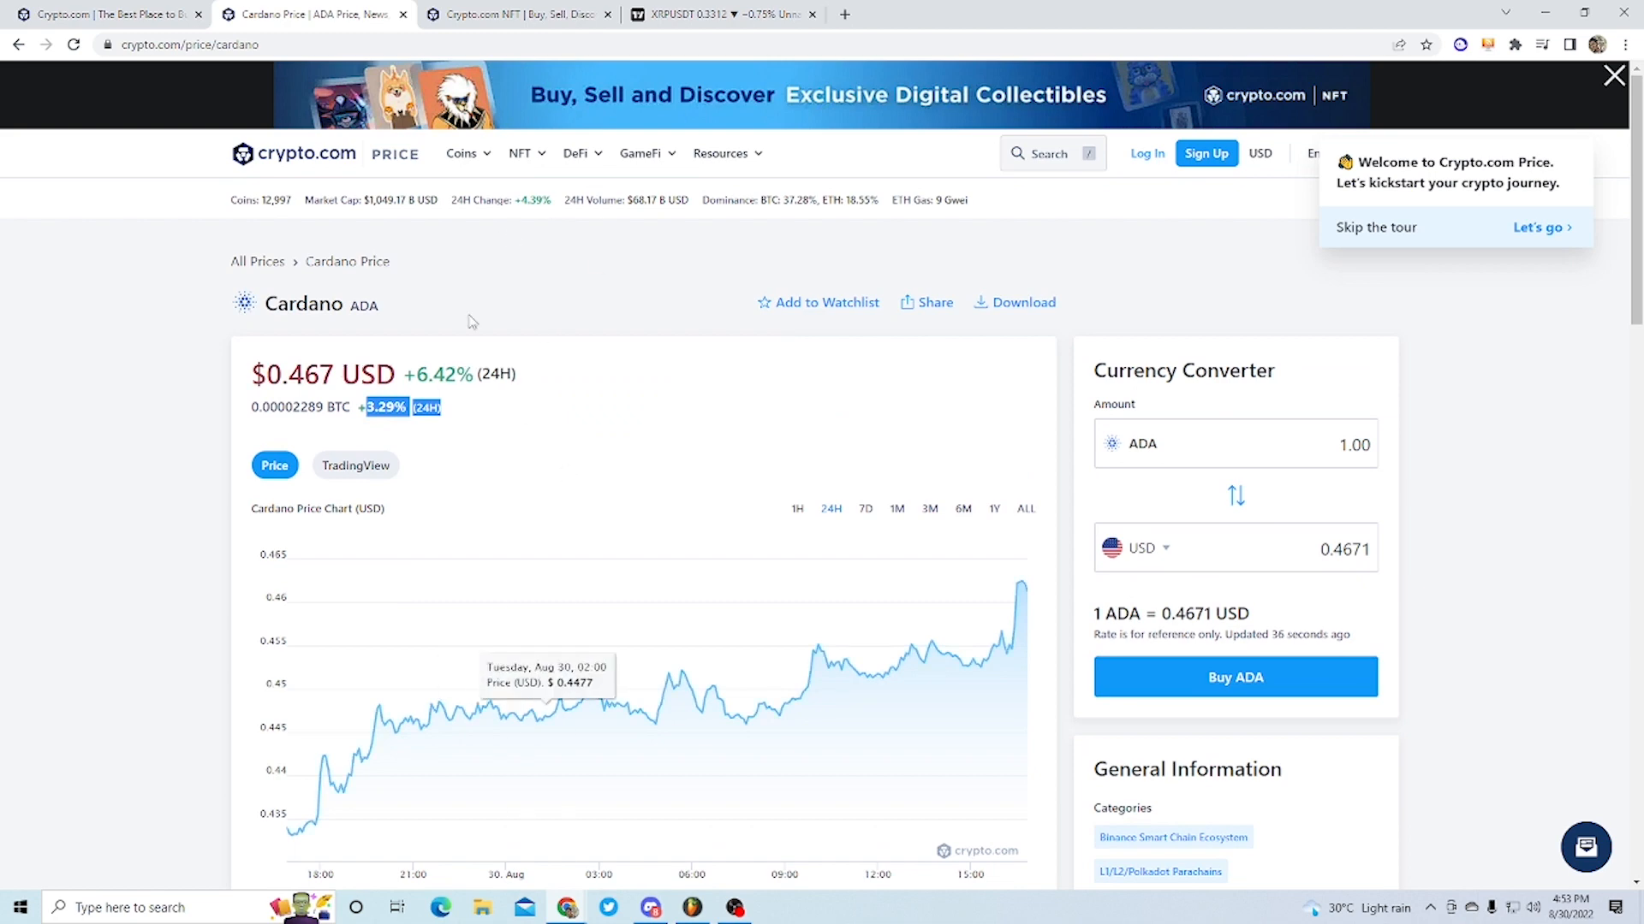
mouse_move(604, 403)
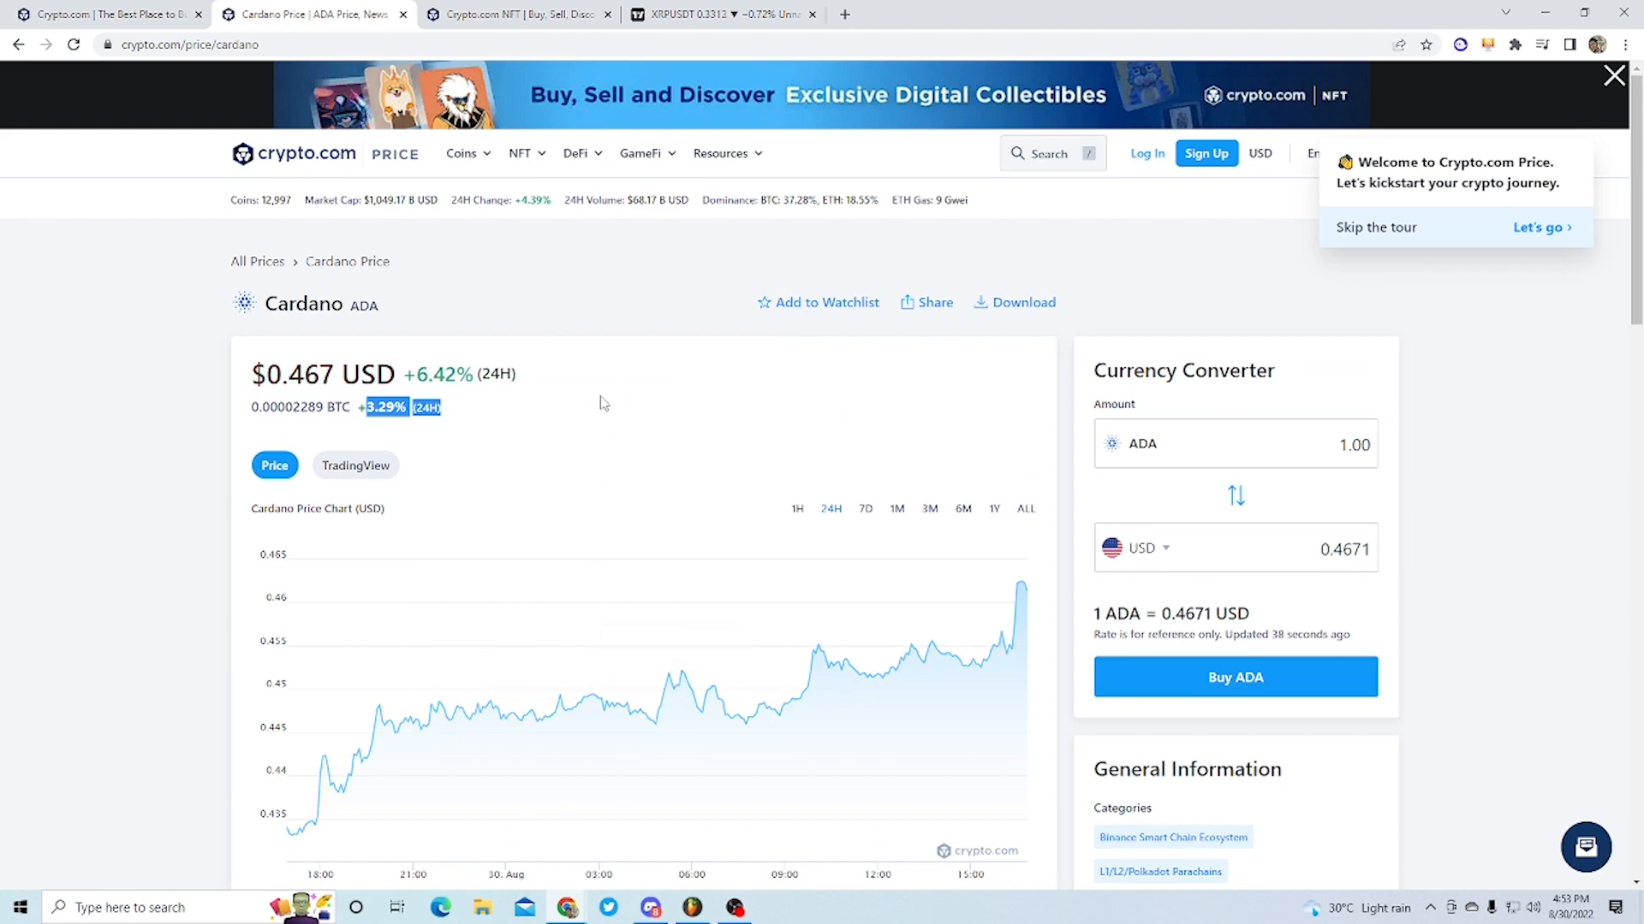
mouse_move(476, 300)
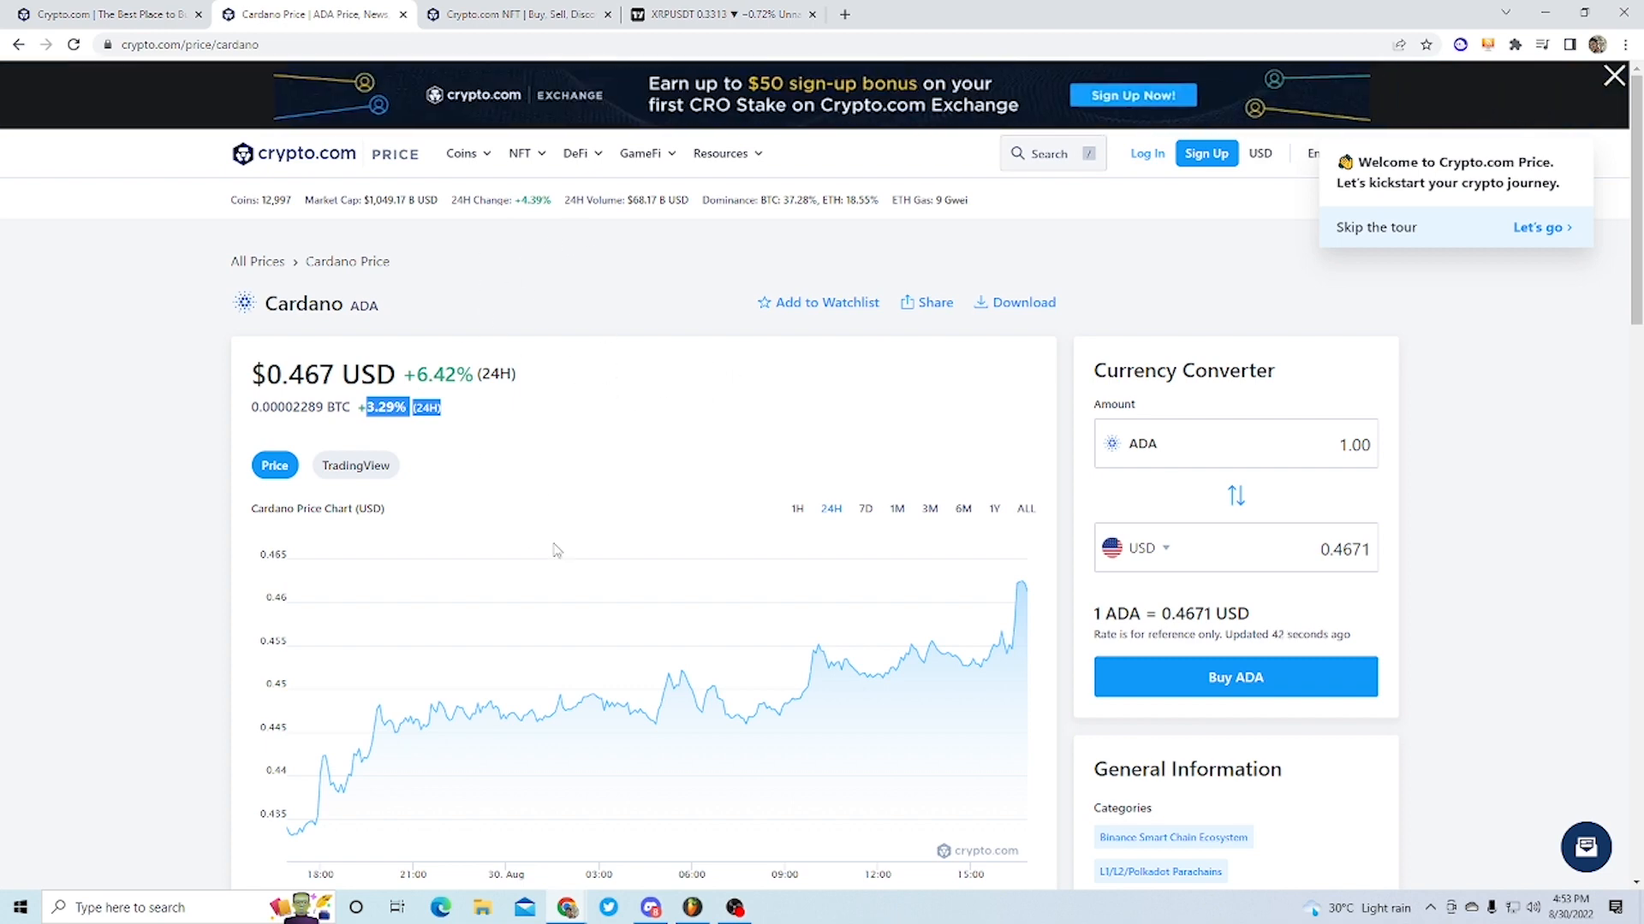
scroll("down", 3)
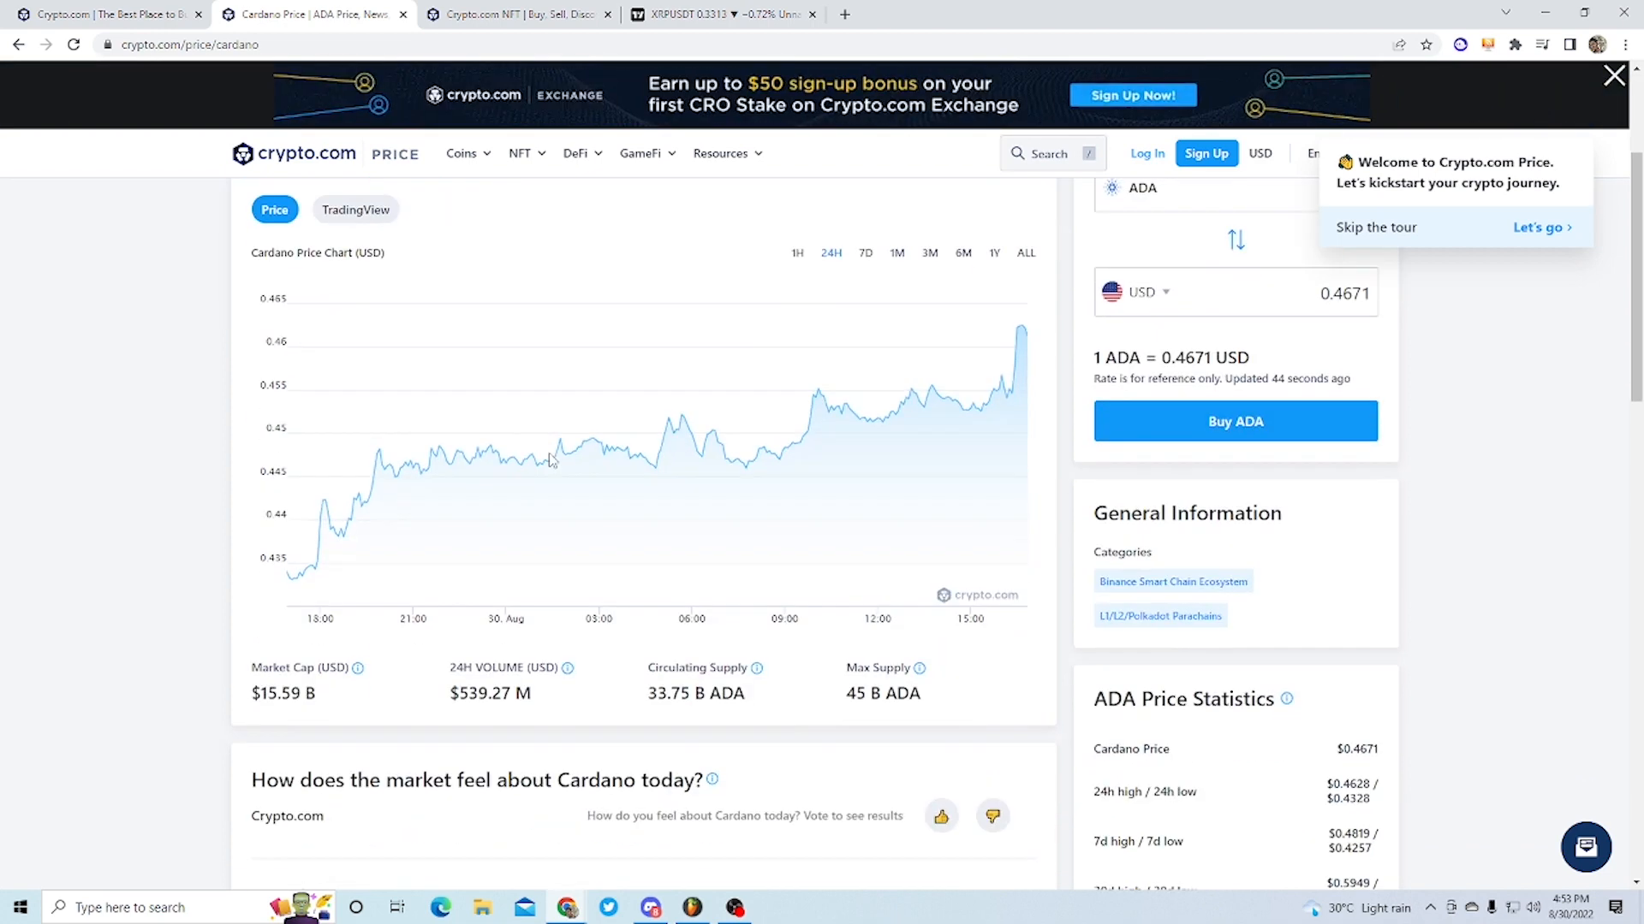
scroll("down", 3)
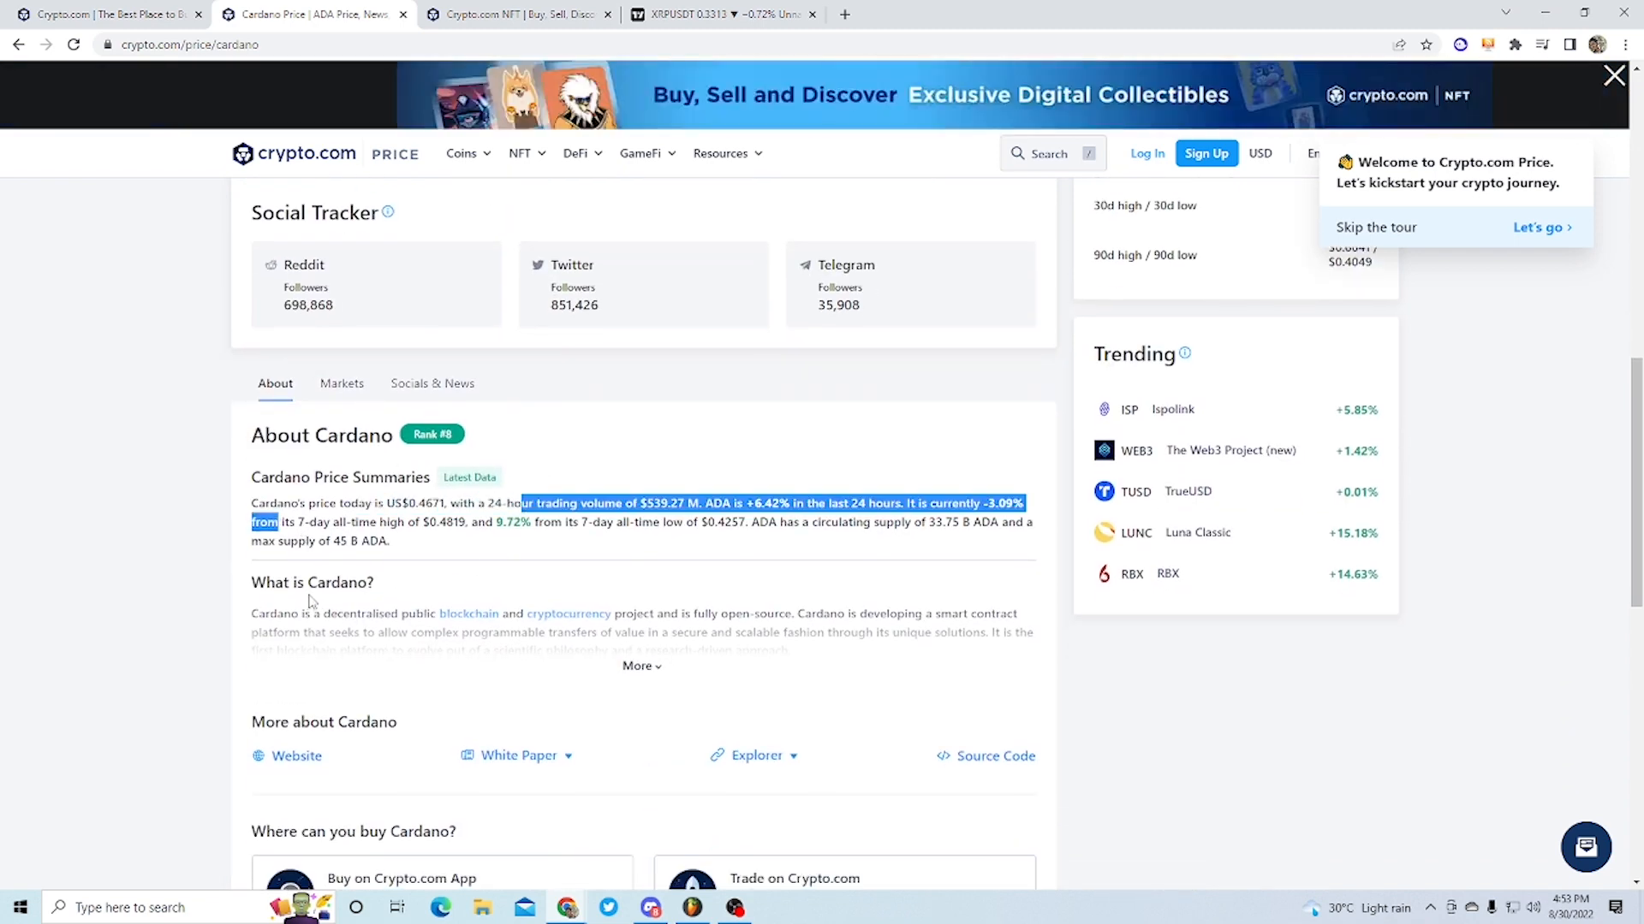
scroll("down", 3)
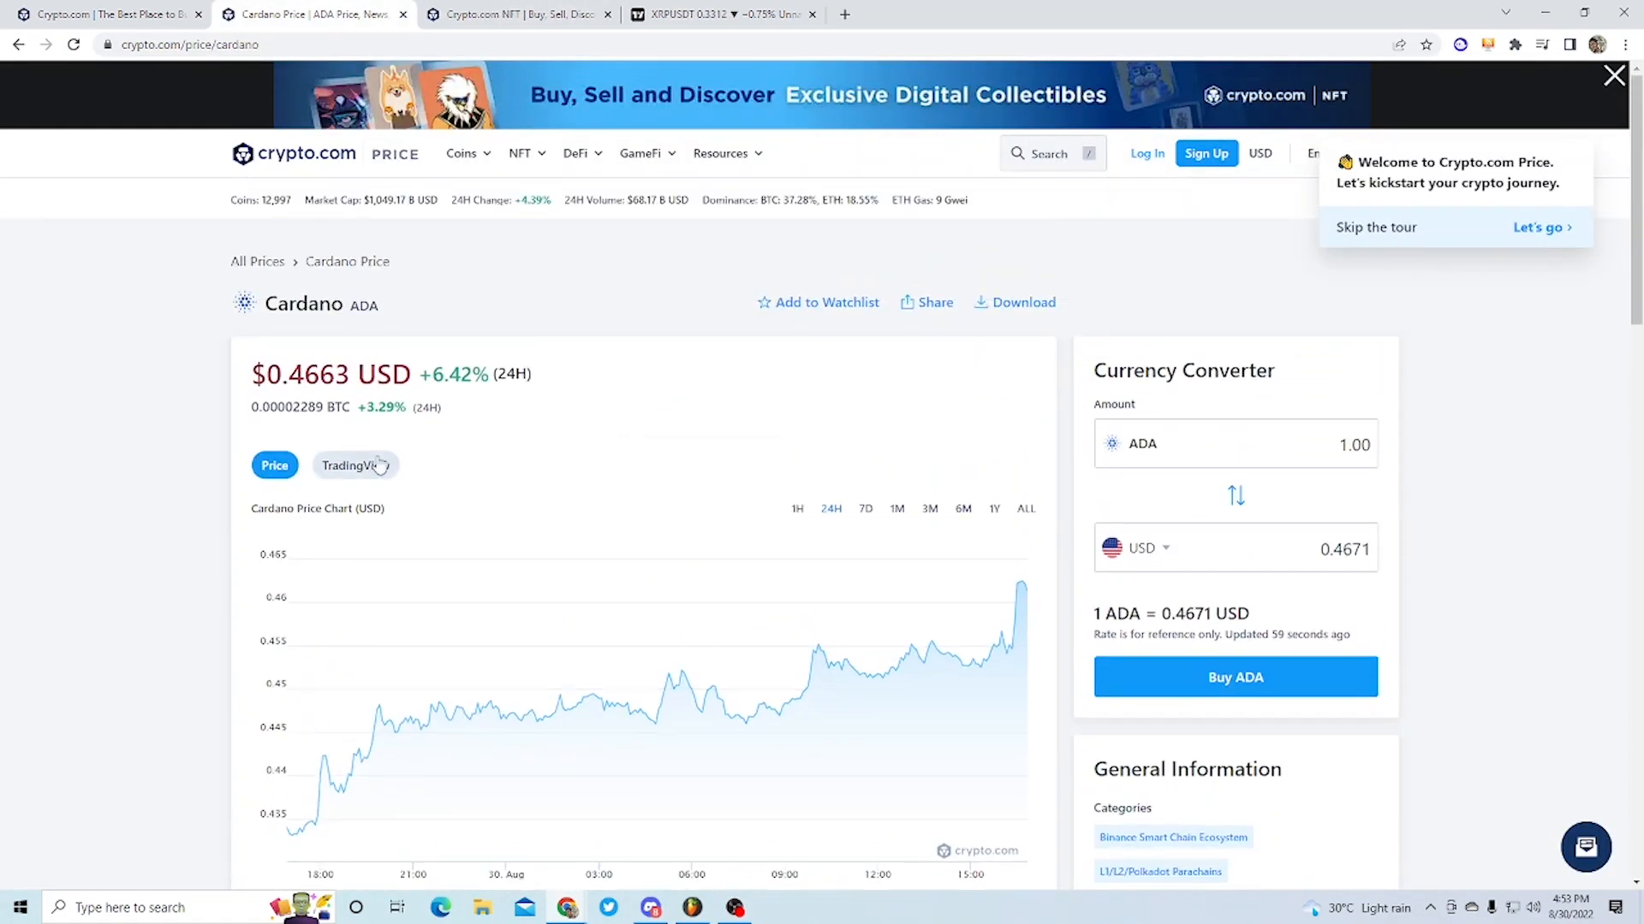
left_click(356, 465)
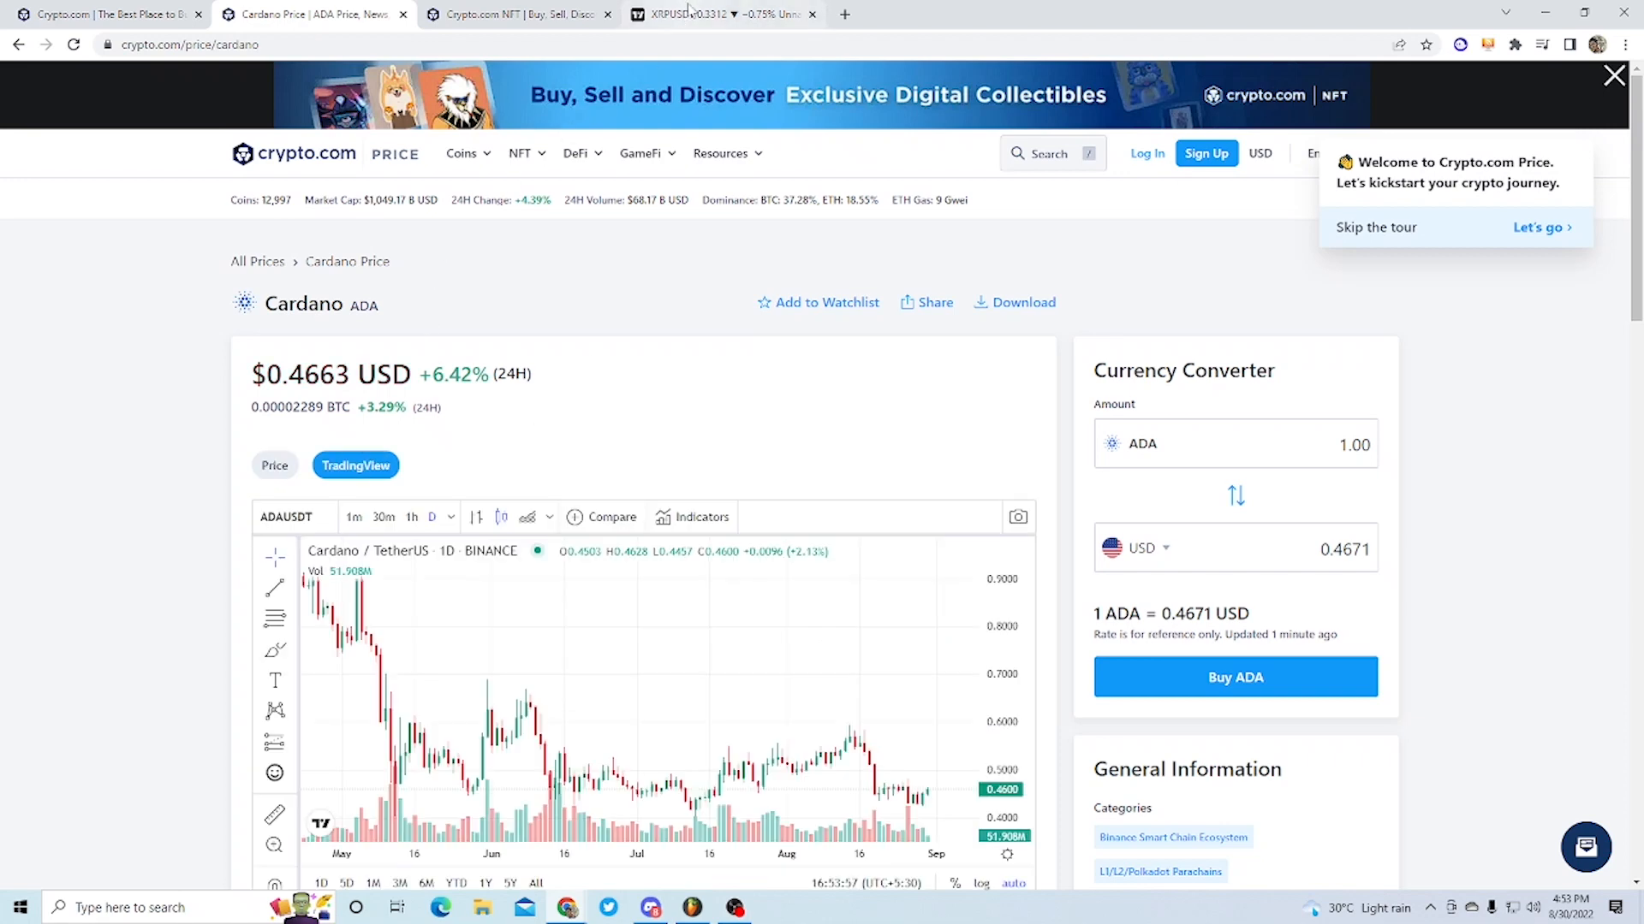
Load the ADAUSDT pair on the full TradingView chart.
left_click(715, 14)
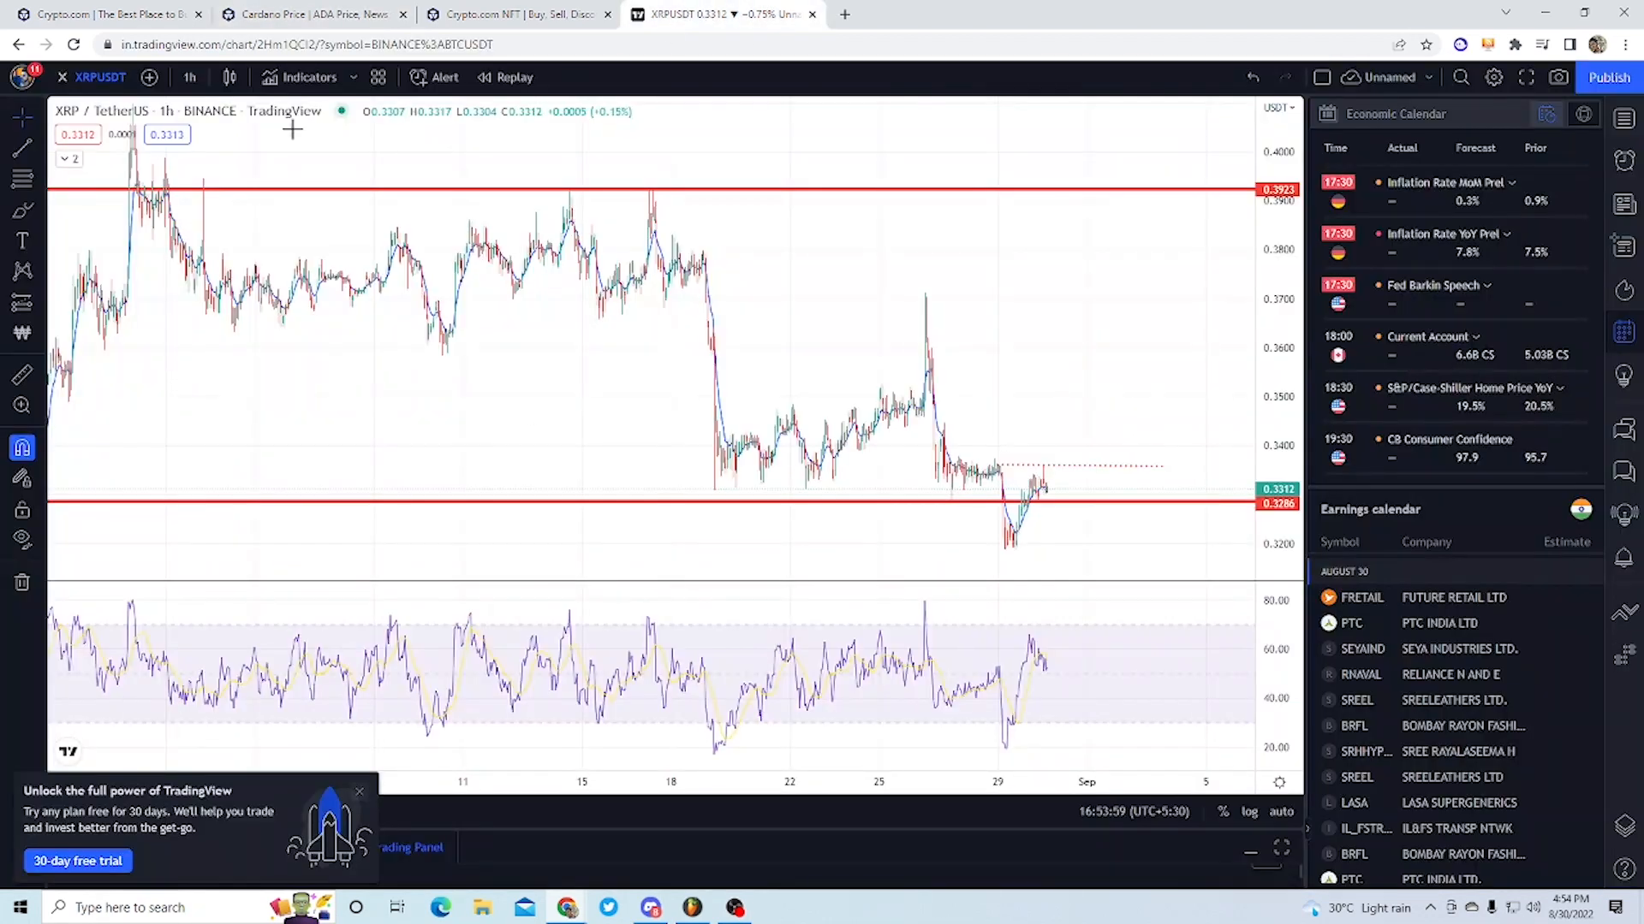
type("ADA")
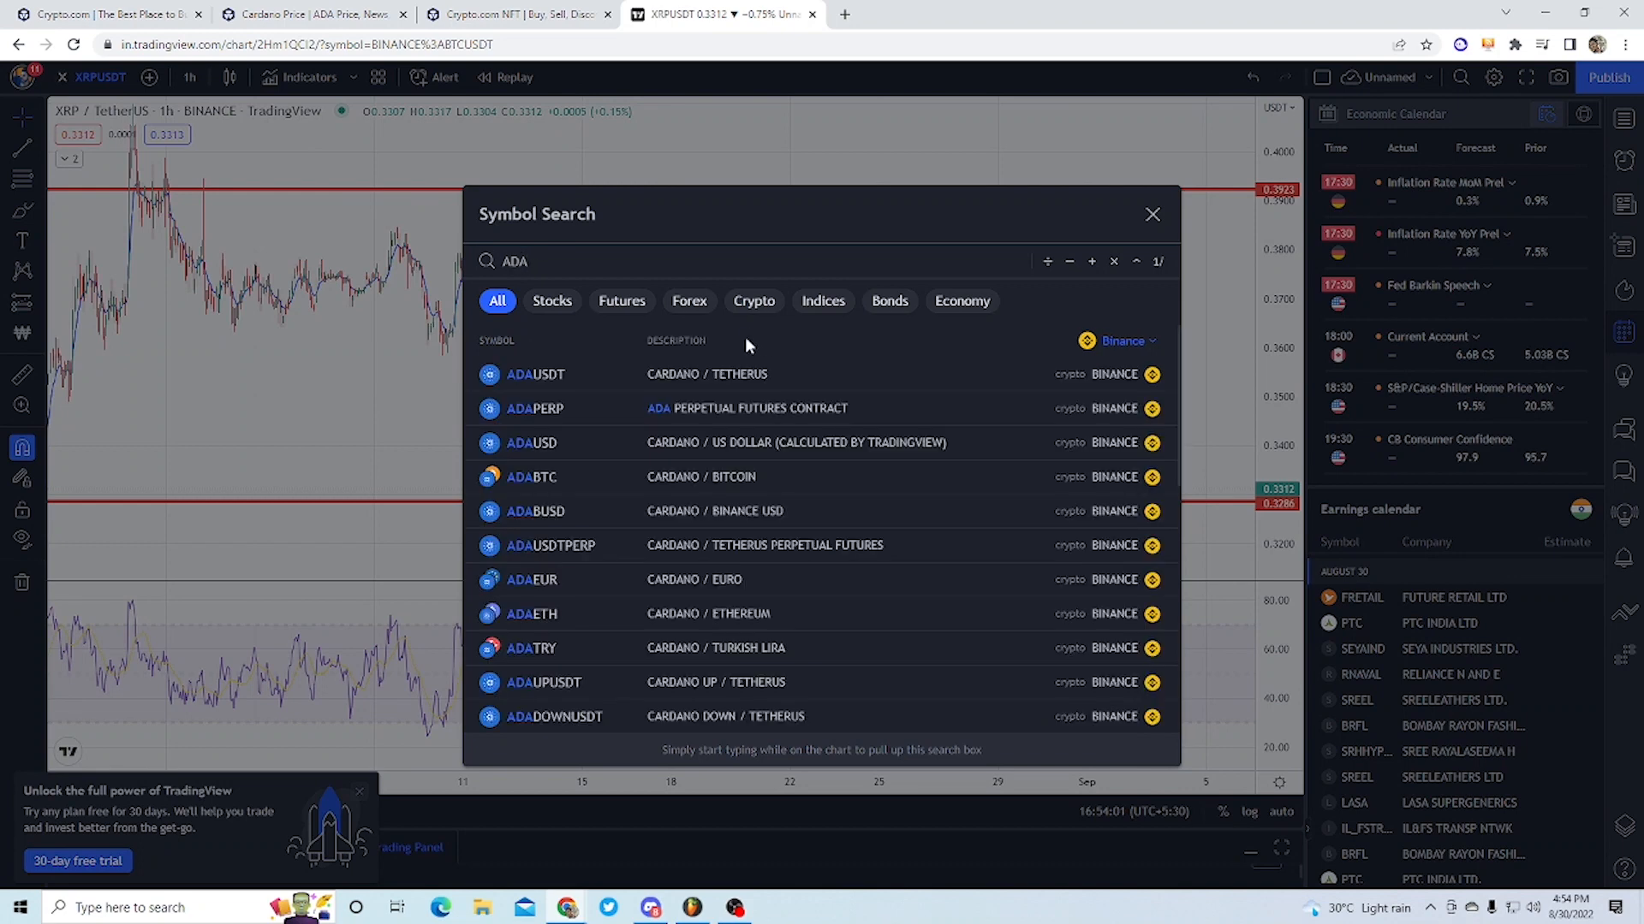
left_click(534, 374)
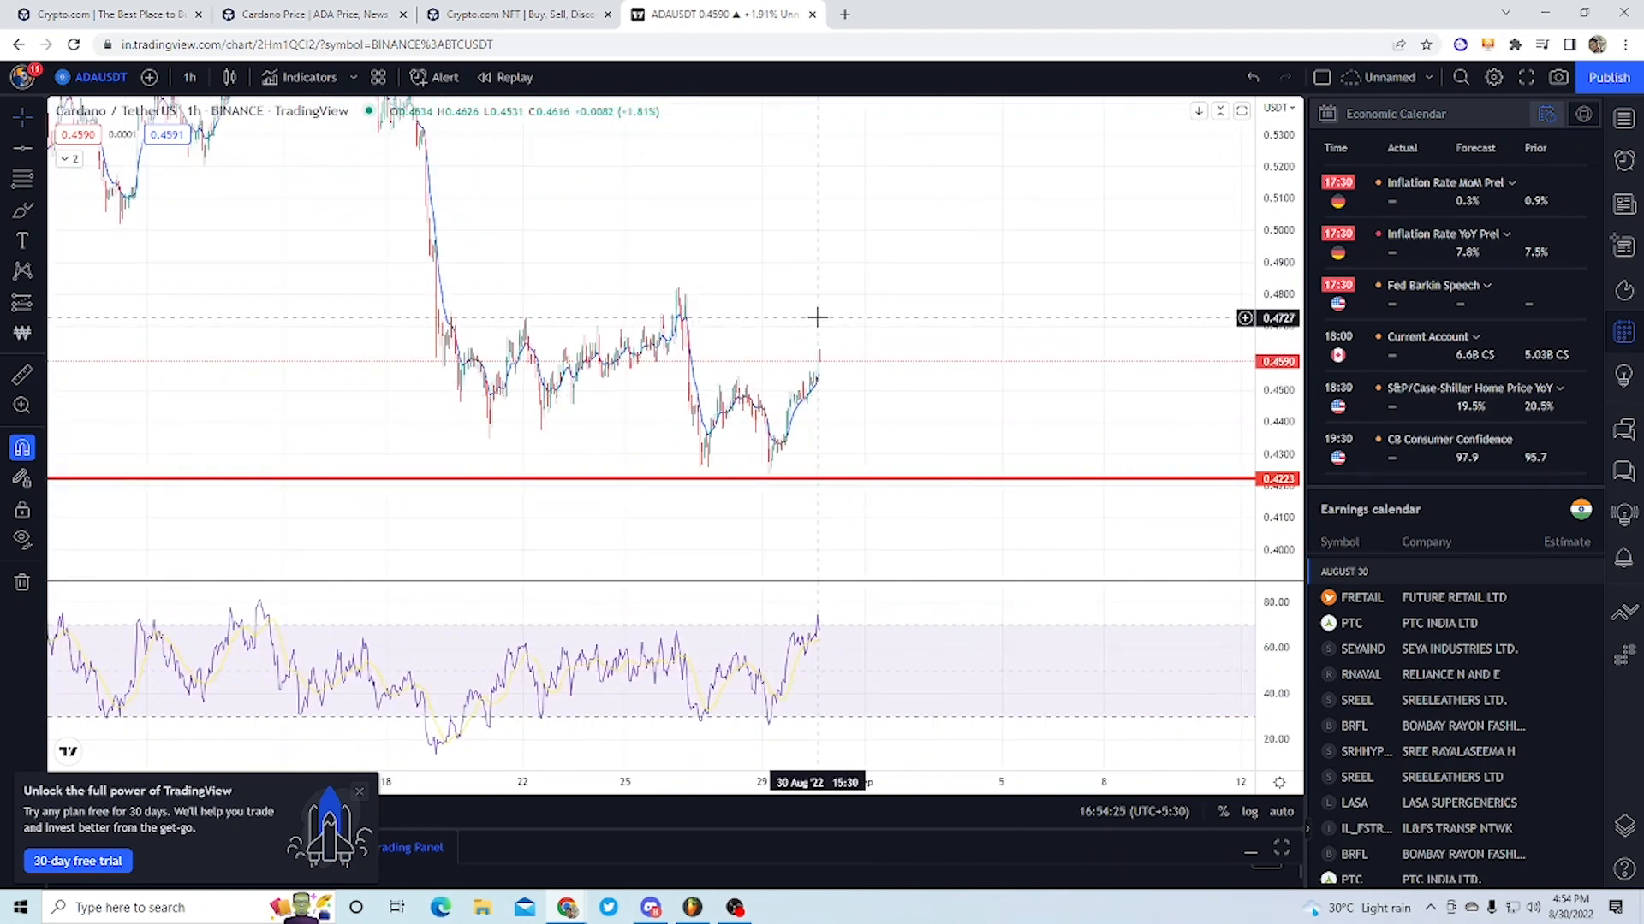
mouse_move(796, 317)
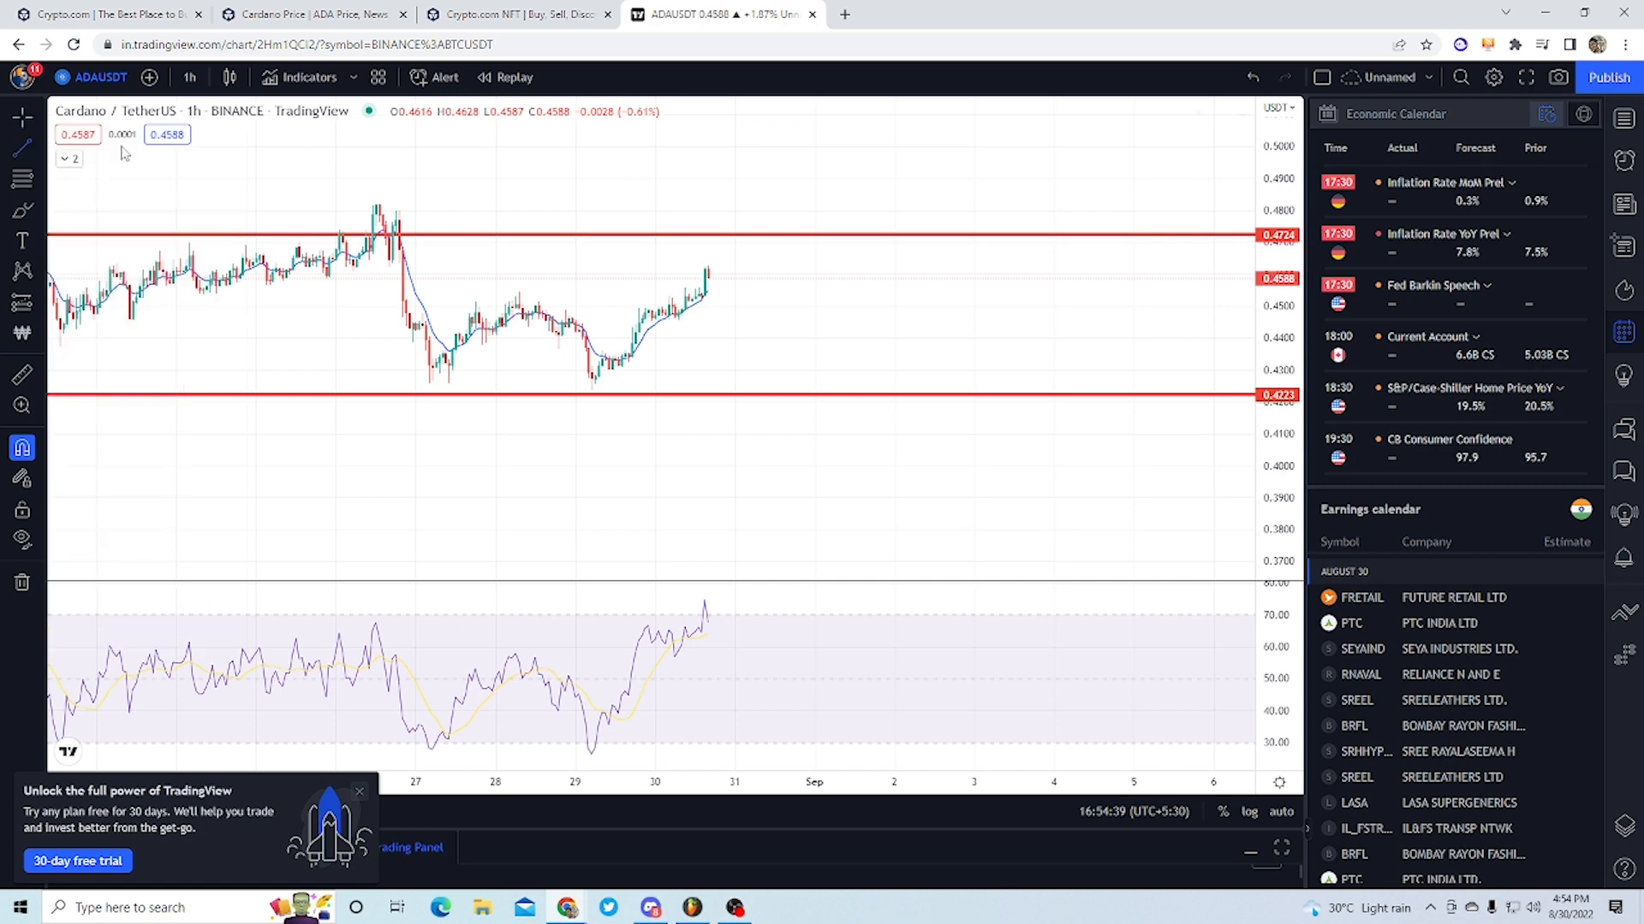
mouse_move(487, 304)
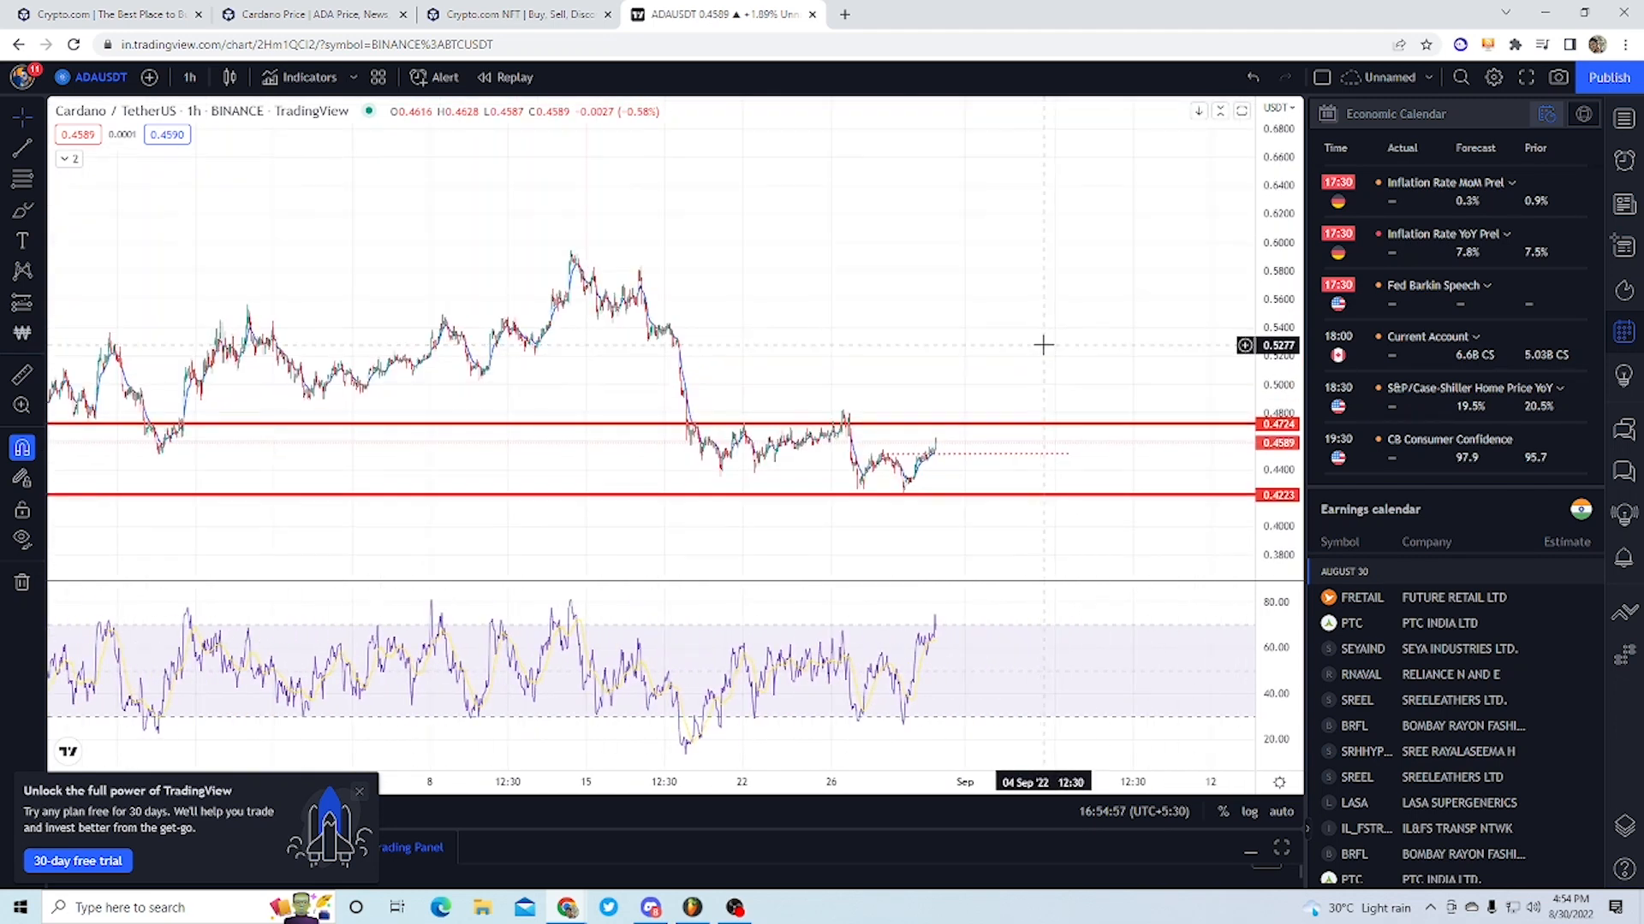
mouse_move(1025, 323)
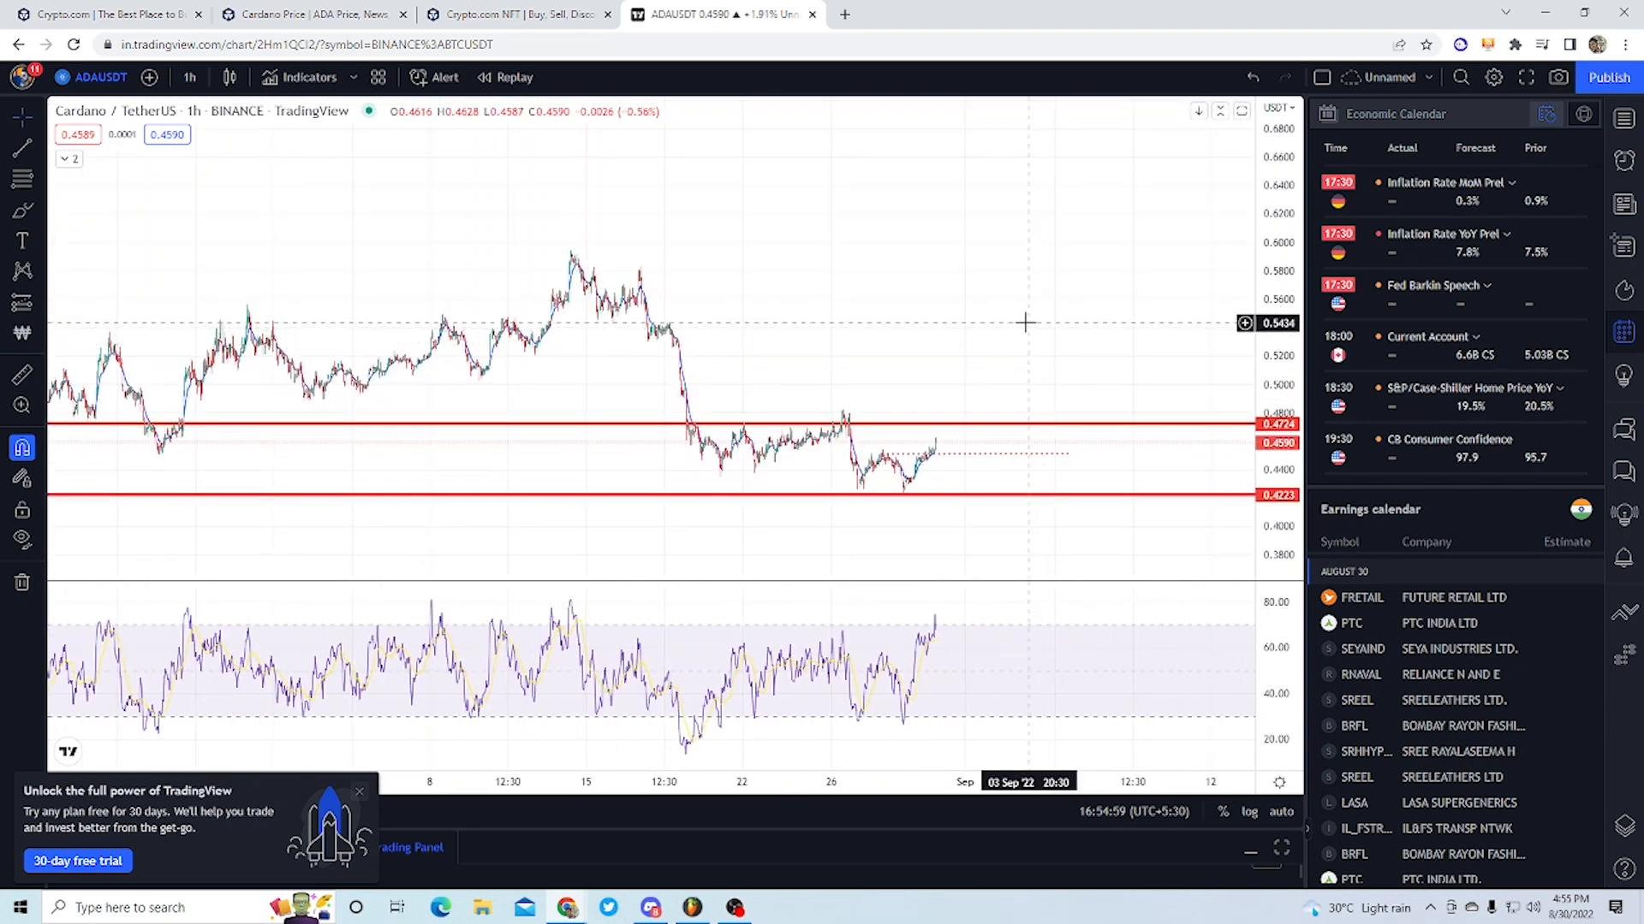
mouse_move(960, 252)
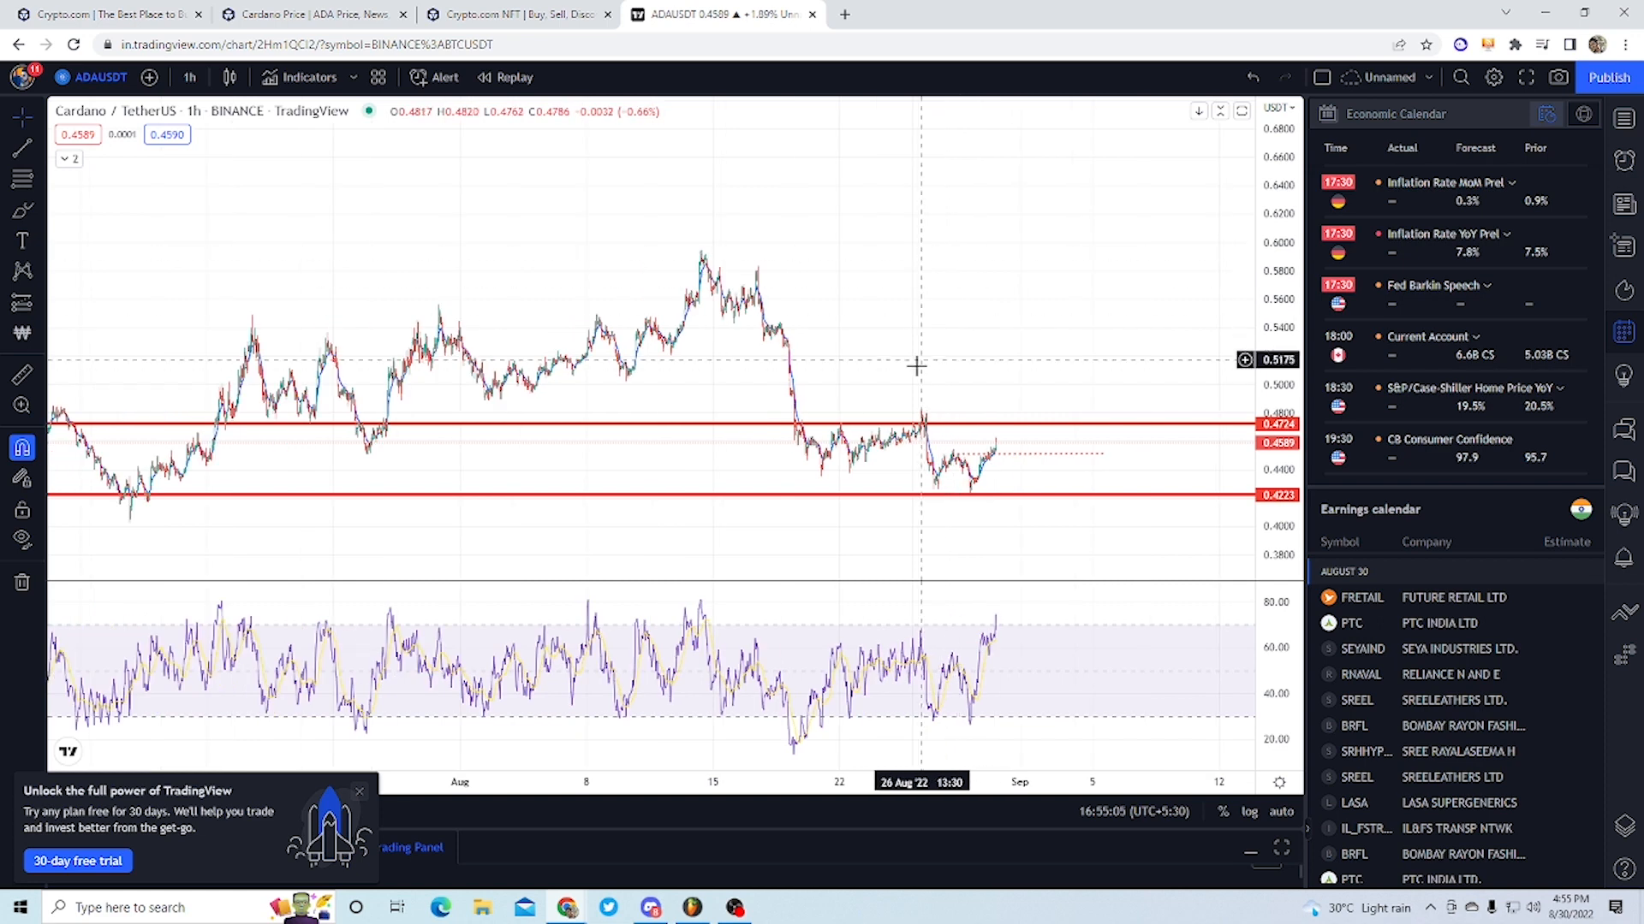
mouse_move(900, 380)
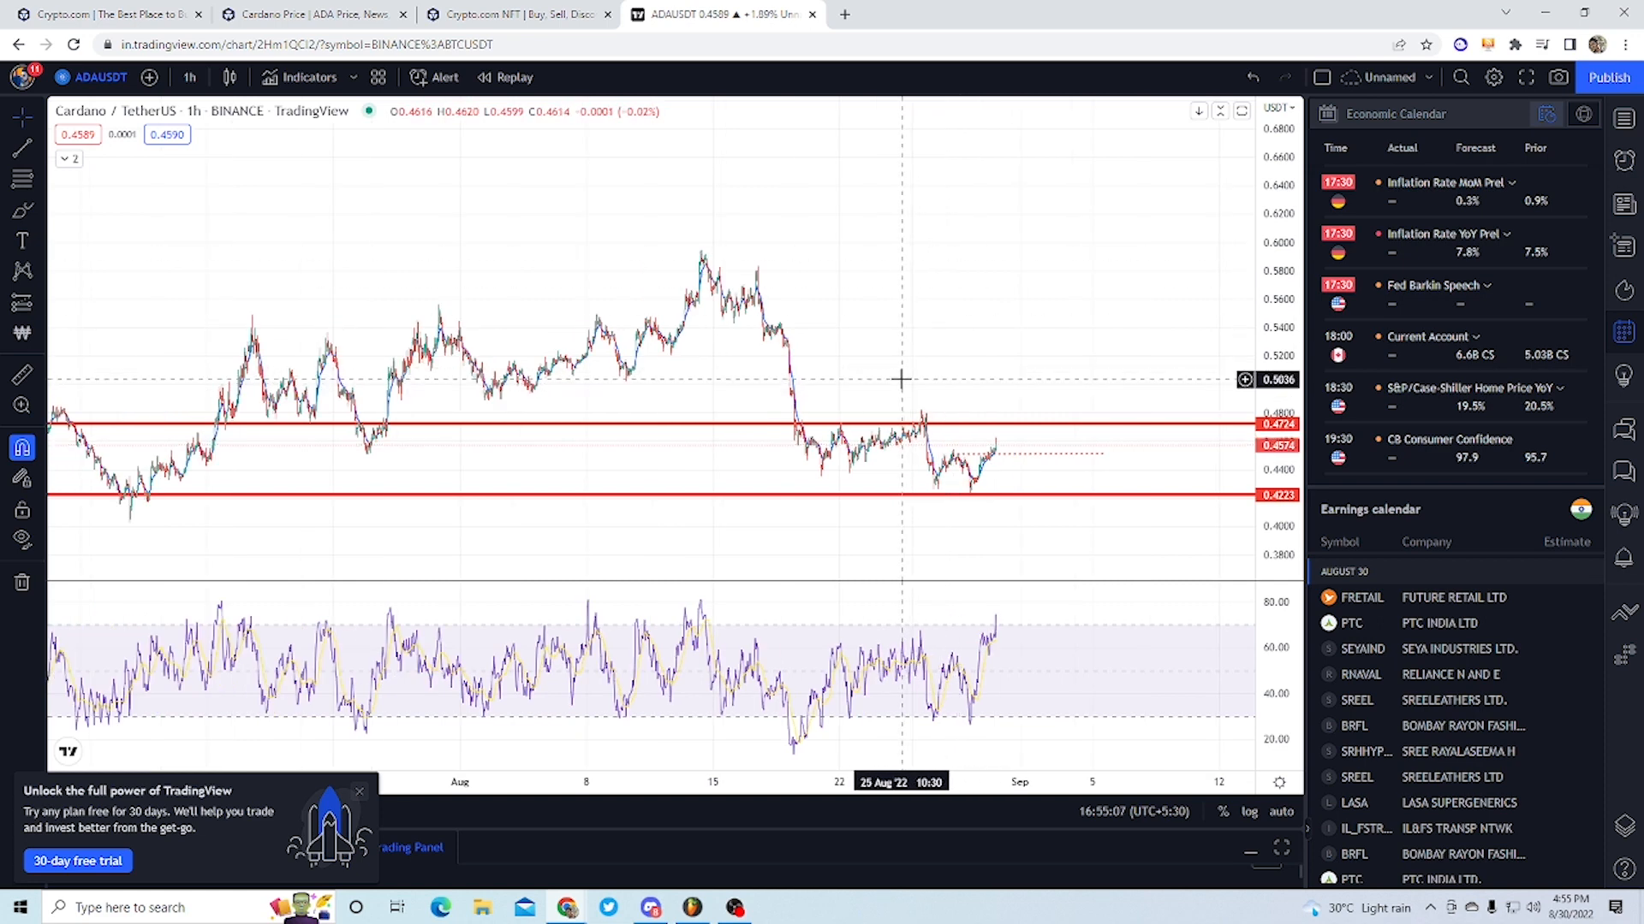
mouse_move(551, 383)
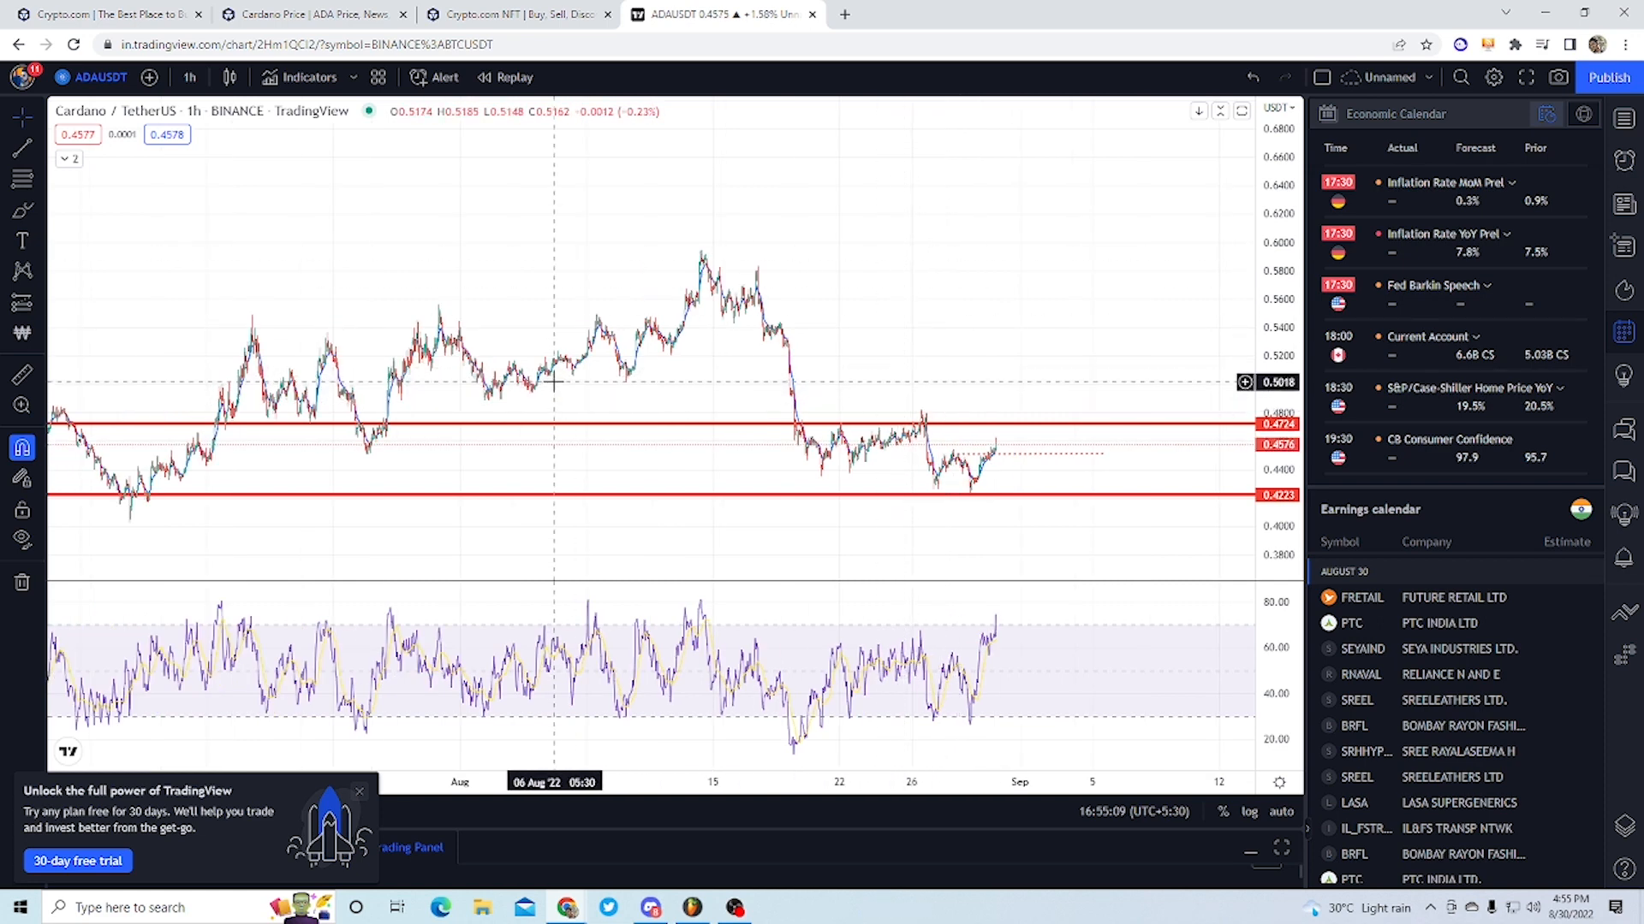
mouse_move(537, 412)
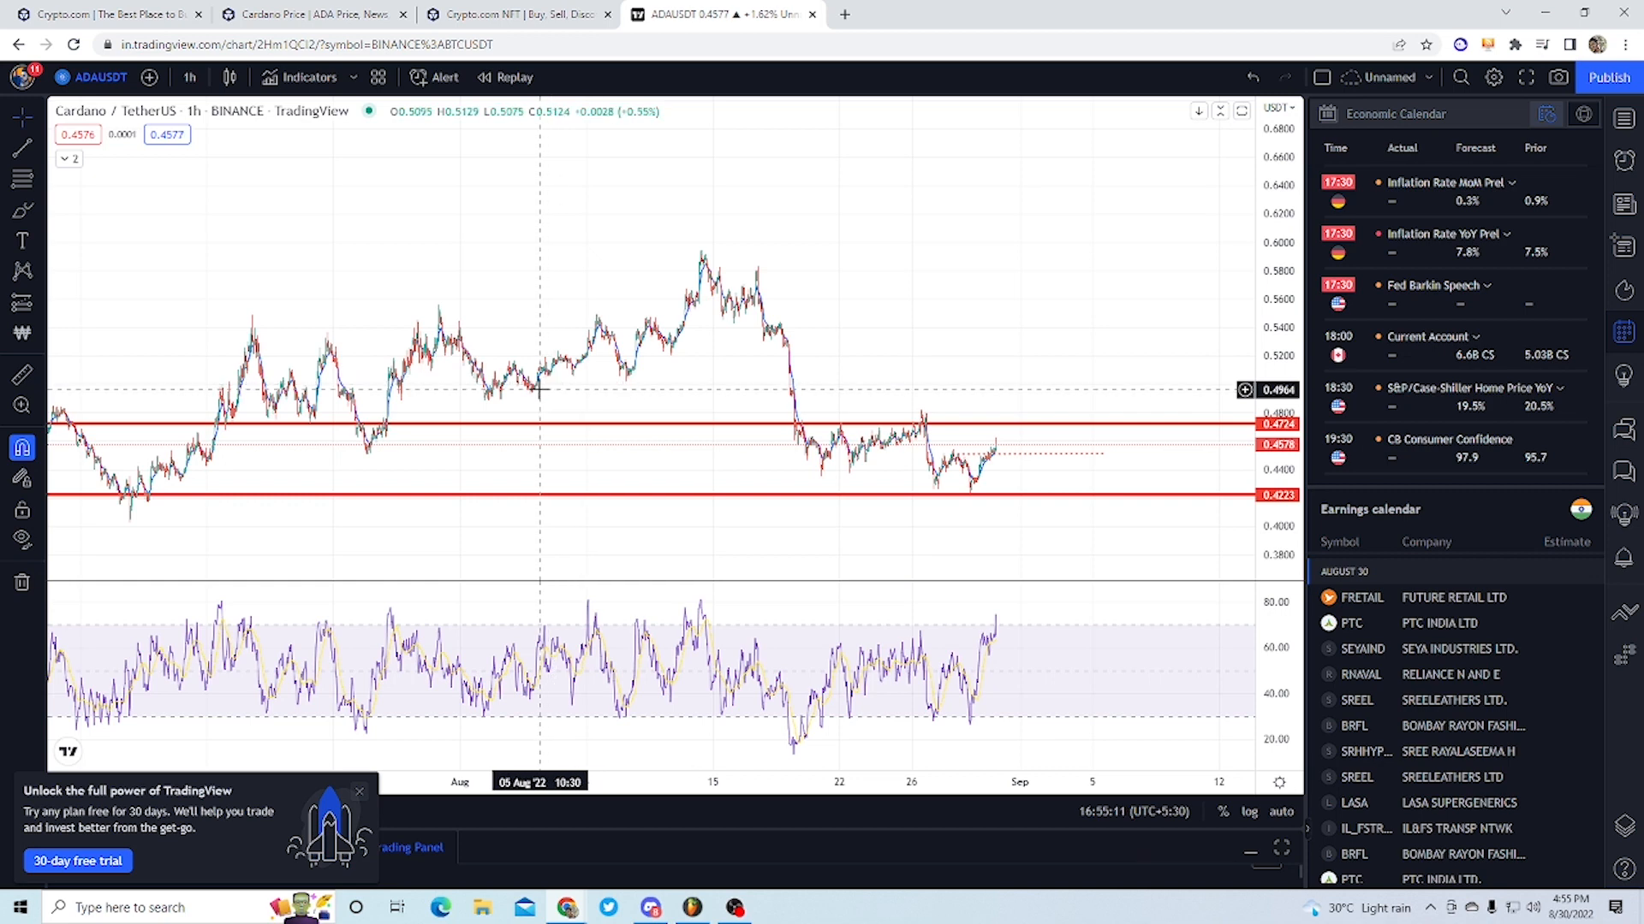
mouse_move(469, 317)
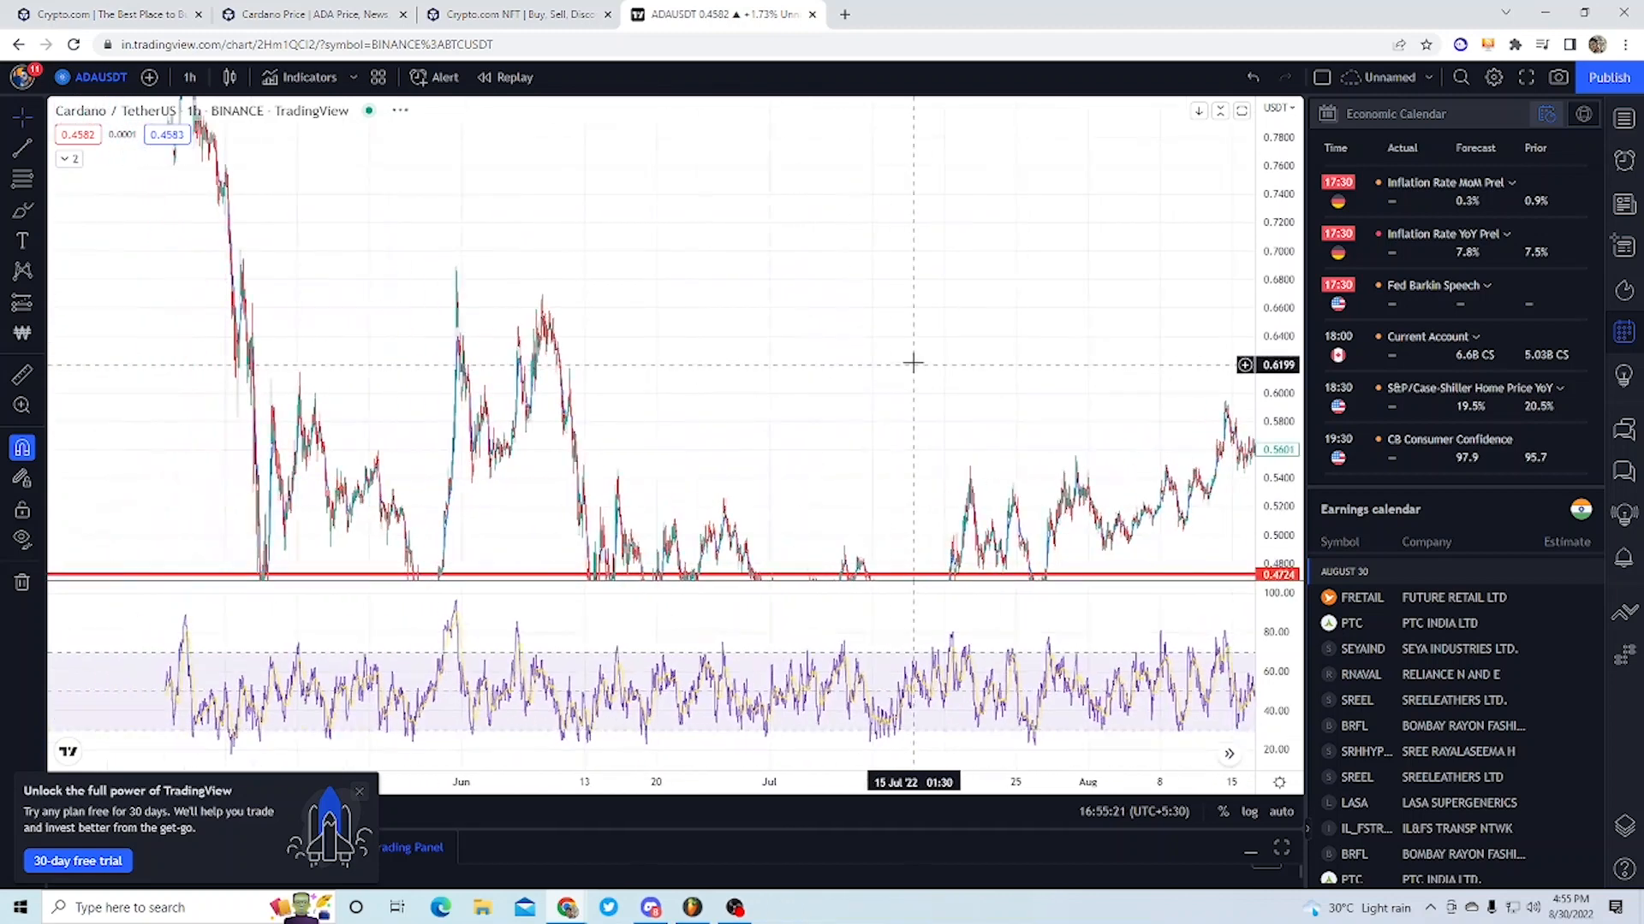
Switch the ADA/USDT chart to 1-day candles and bring up the line drawing tools.
left_click(189, 77)
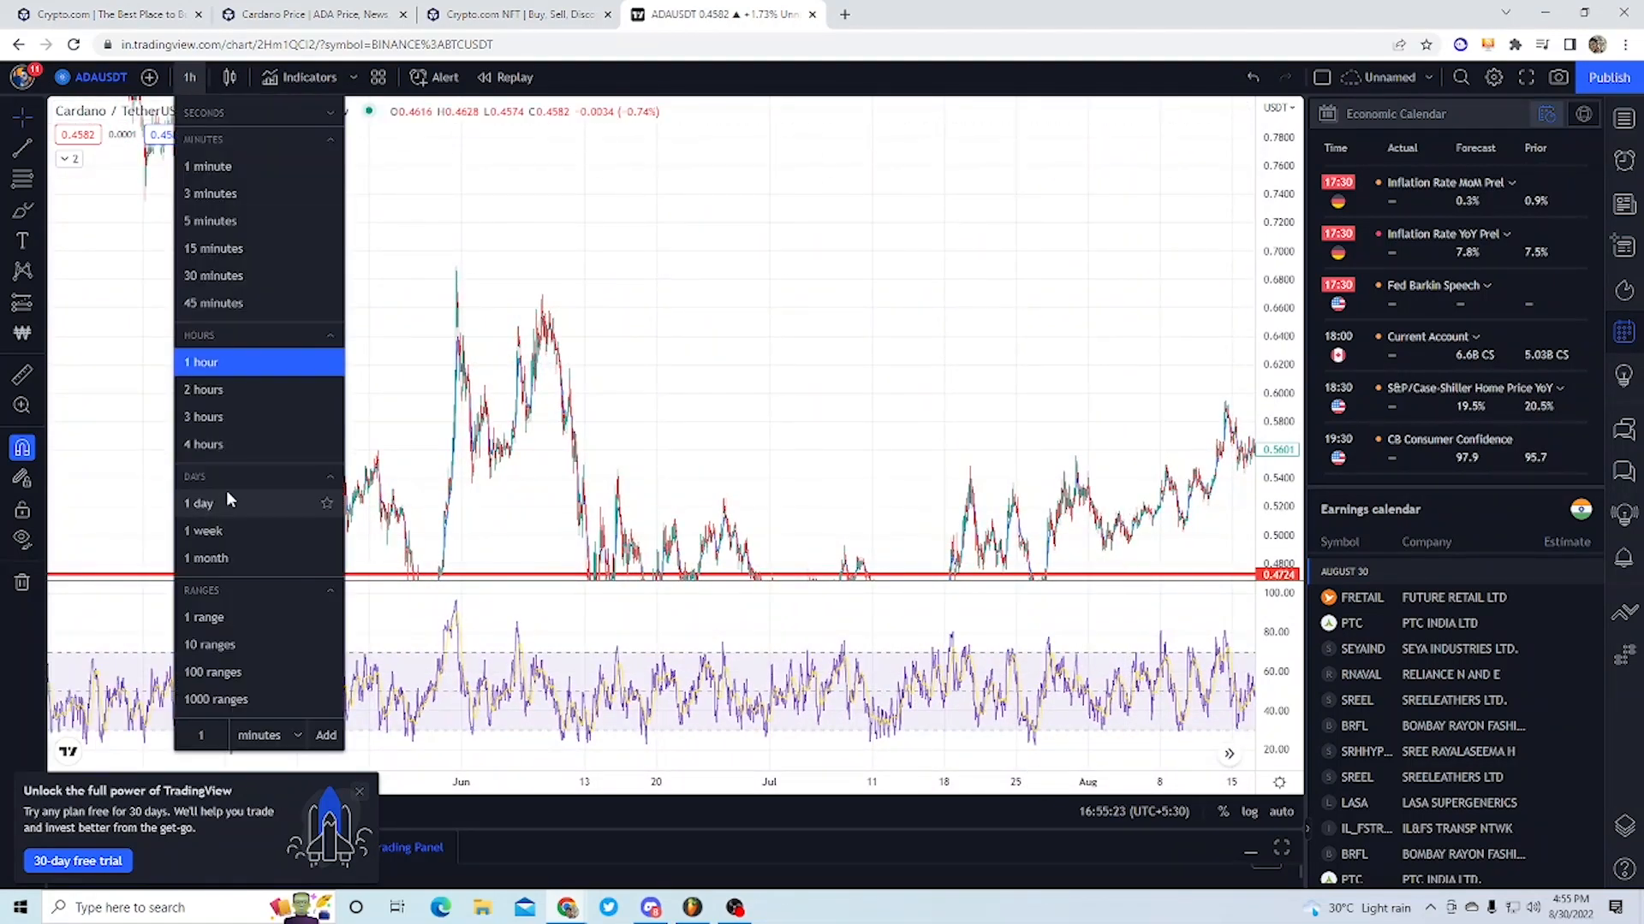
left_click(200, 503)
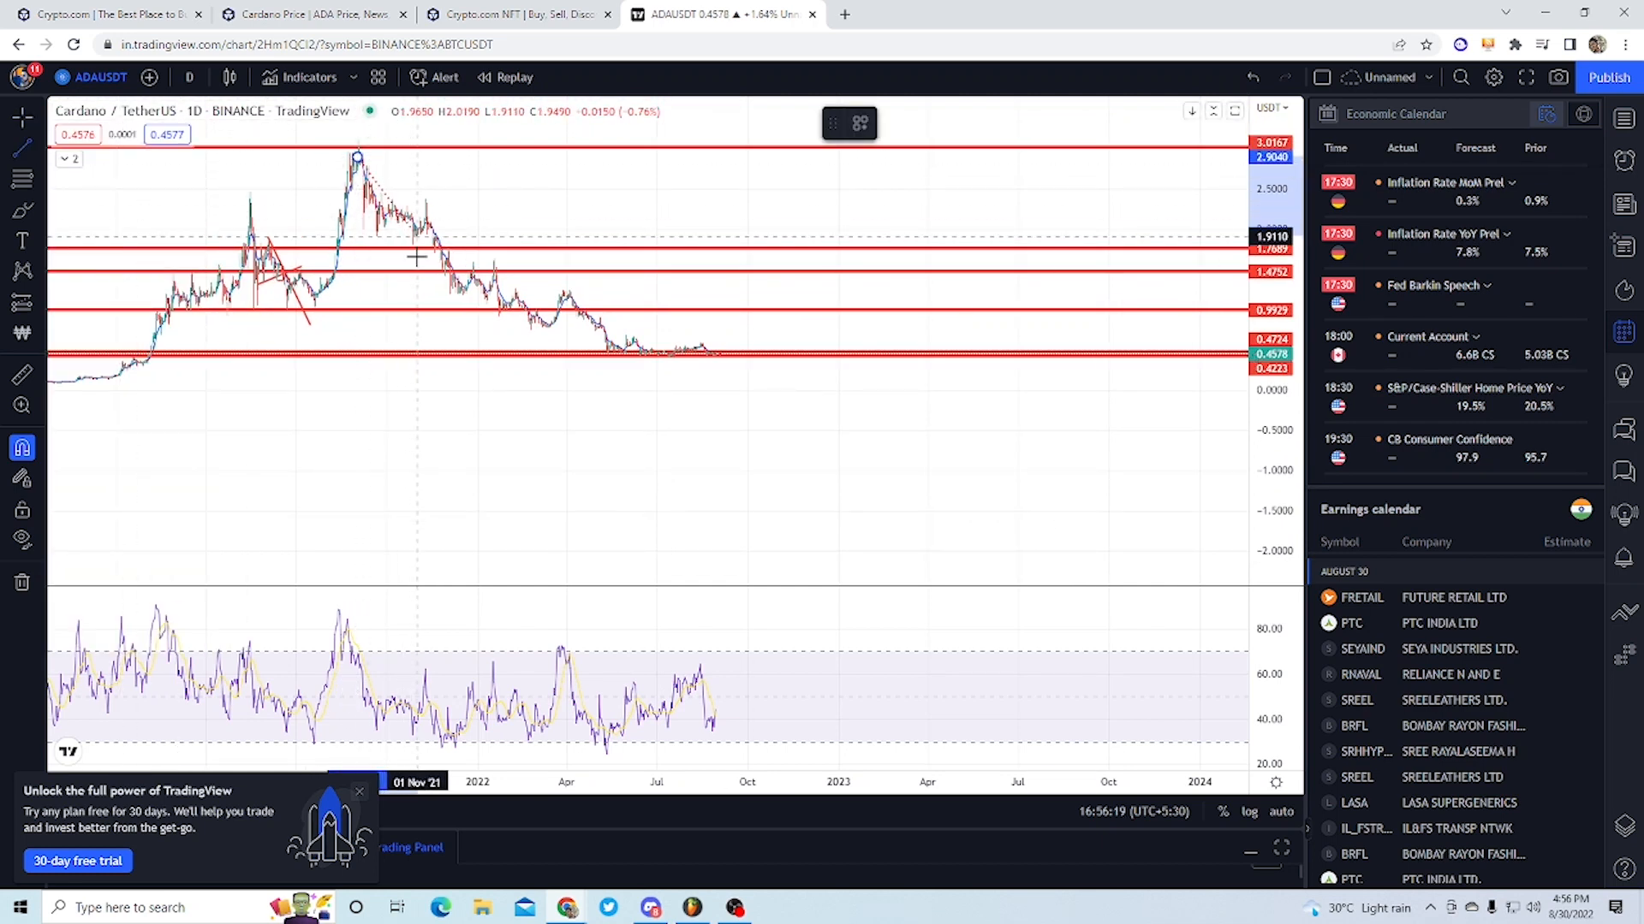
left_click(17, 137)
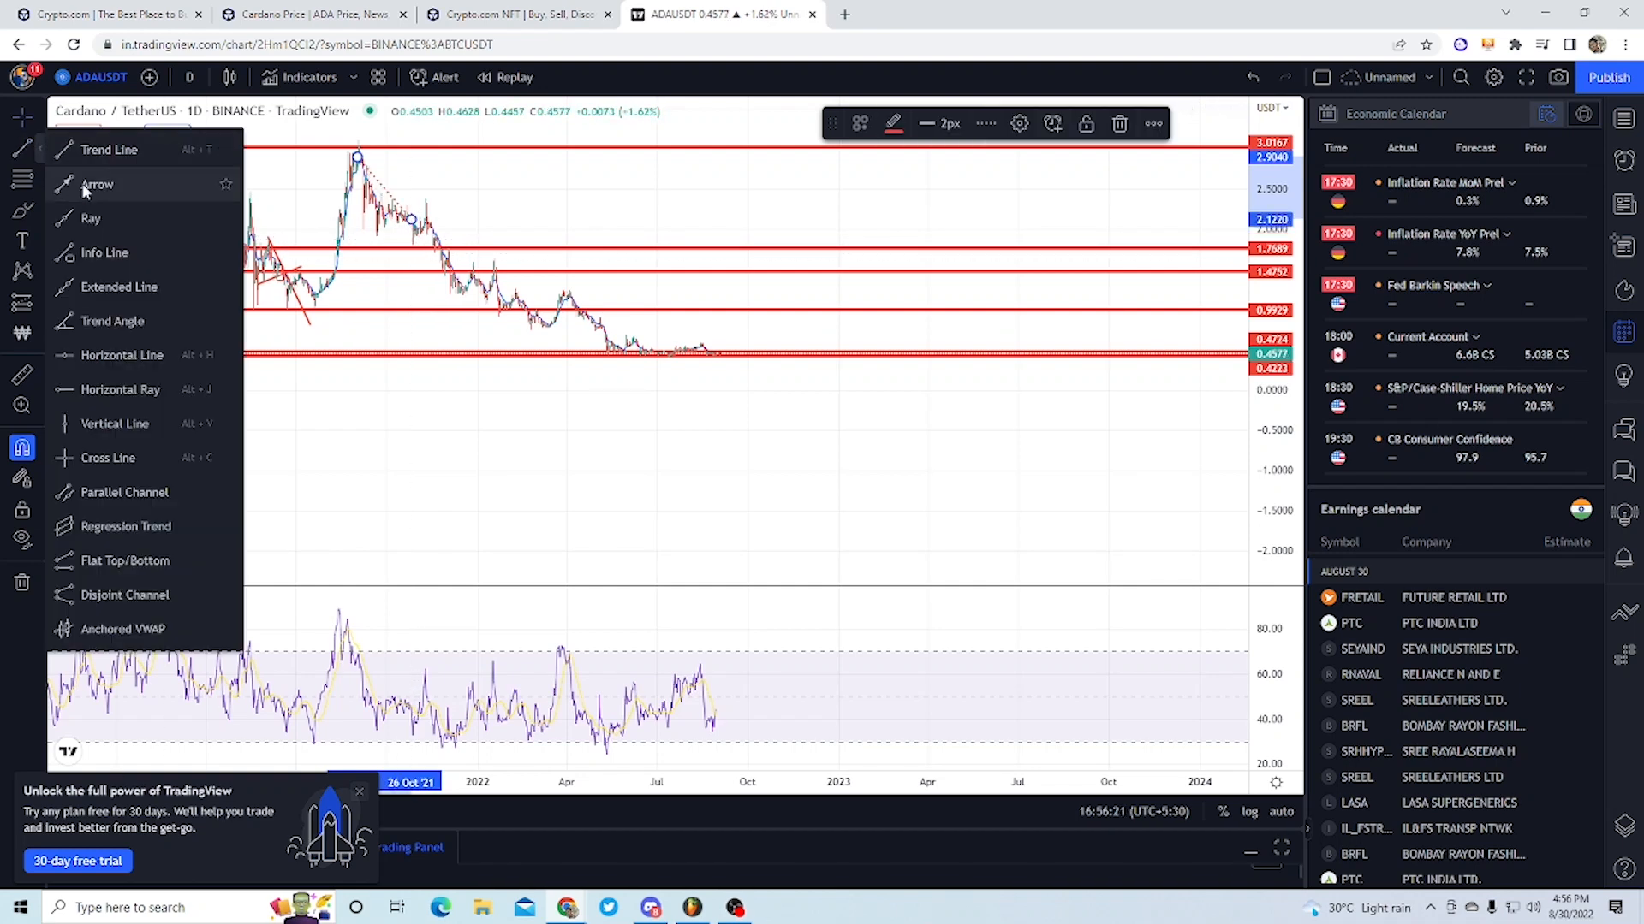